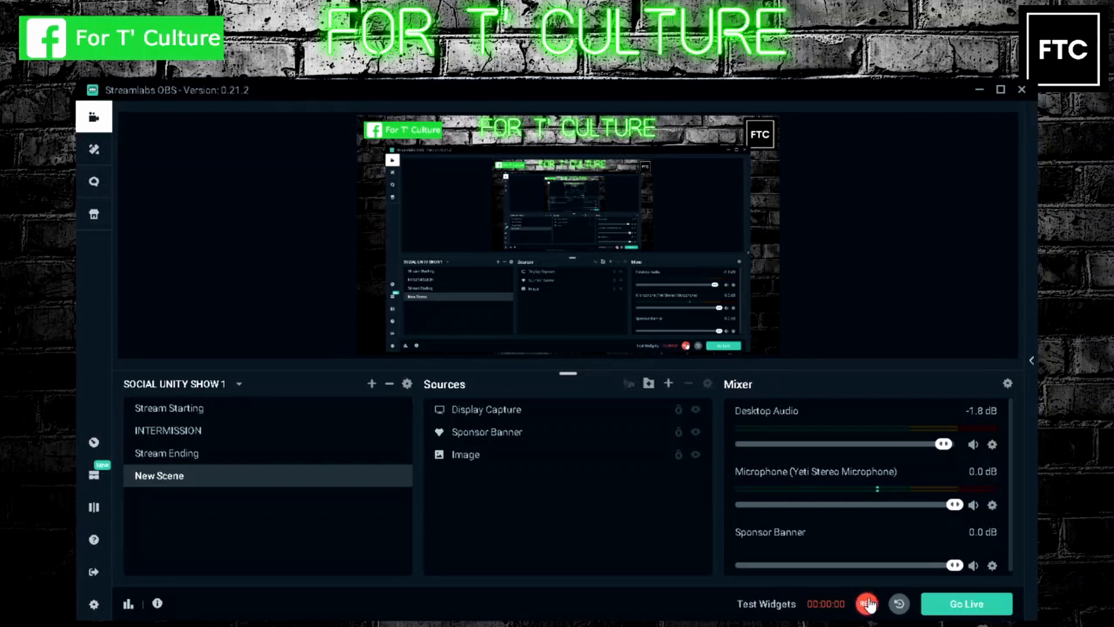
Start recording the output in Streamlabs OBS.
click(867, 603)
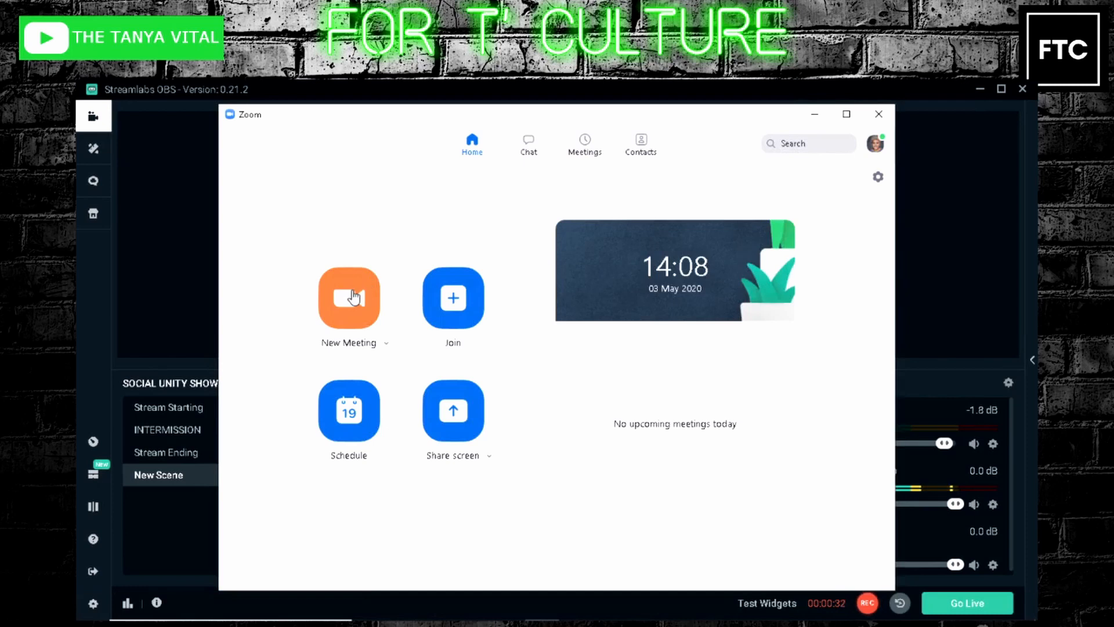
Launch a new Zoom meeting using computer audio.
click(349, 297)
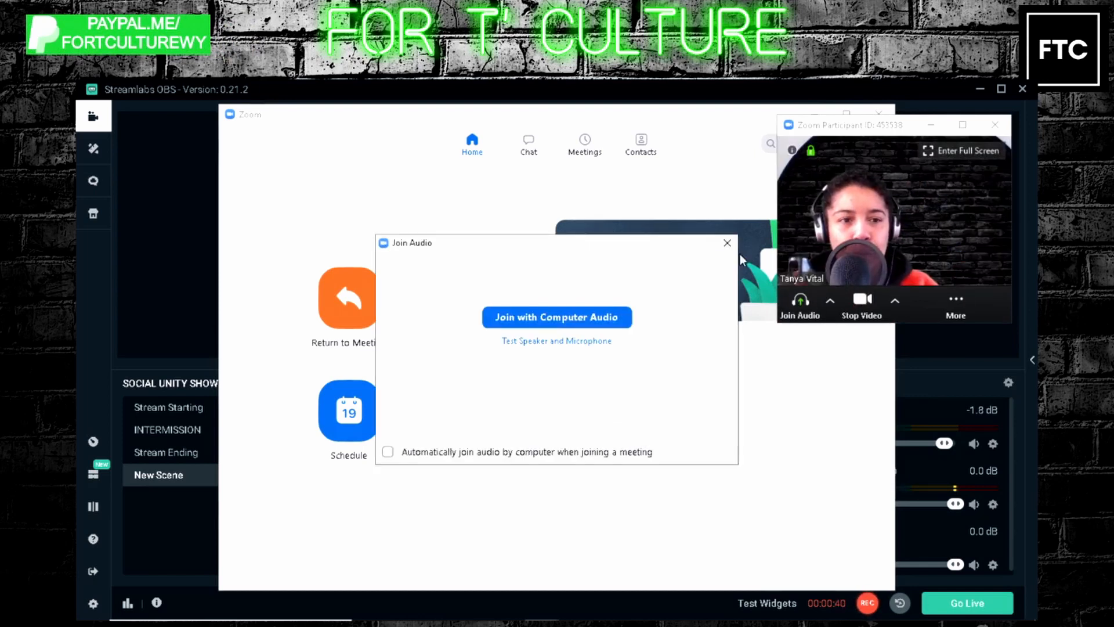
click(726, 243)
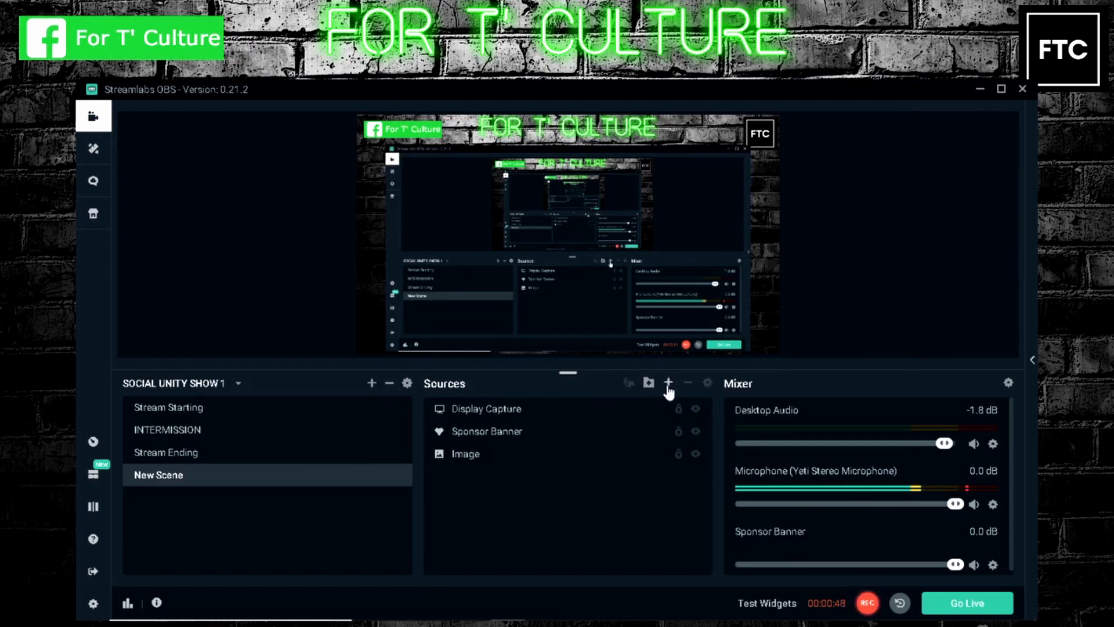
Add a Window Capture source named 'zoom' to the scene.
click(667, 383)
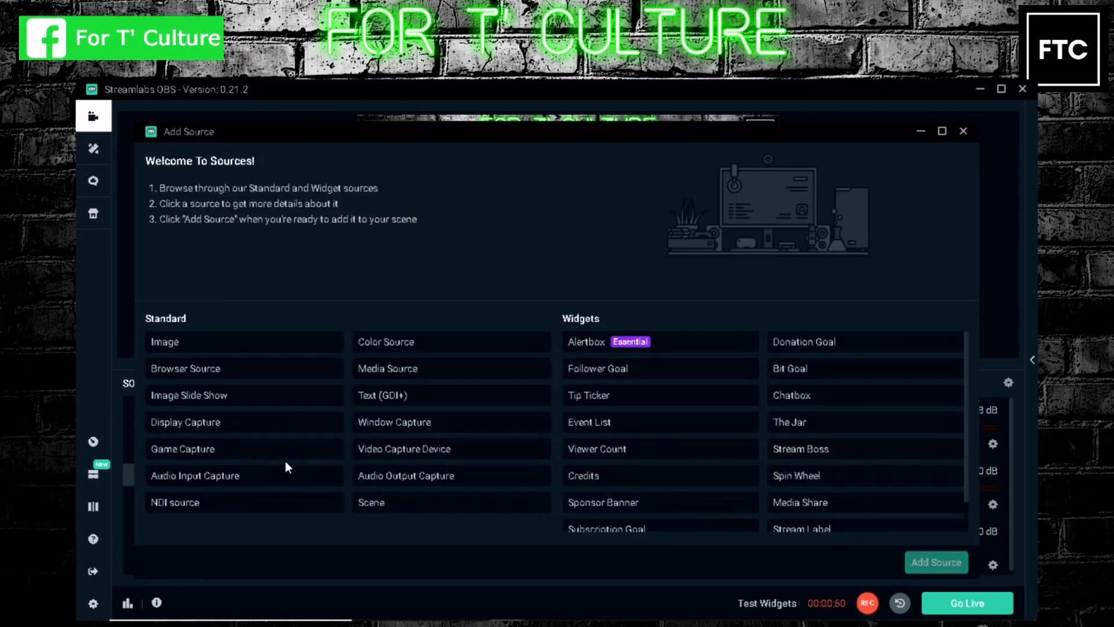
click(395, 421)
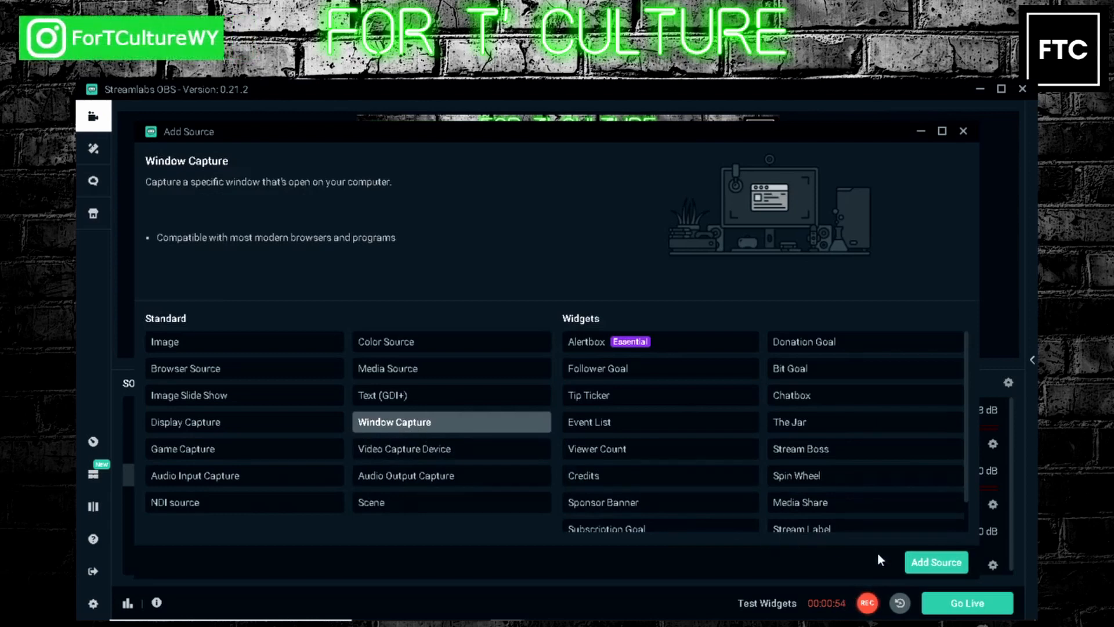
click(936, 561)
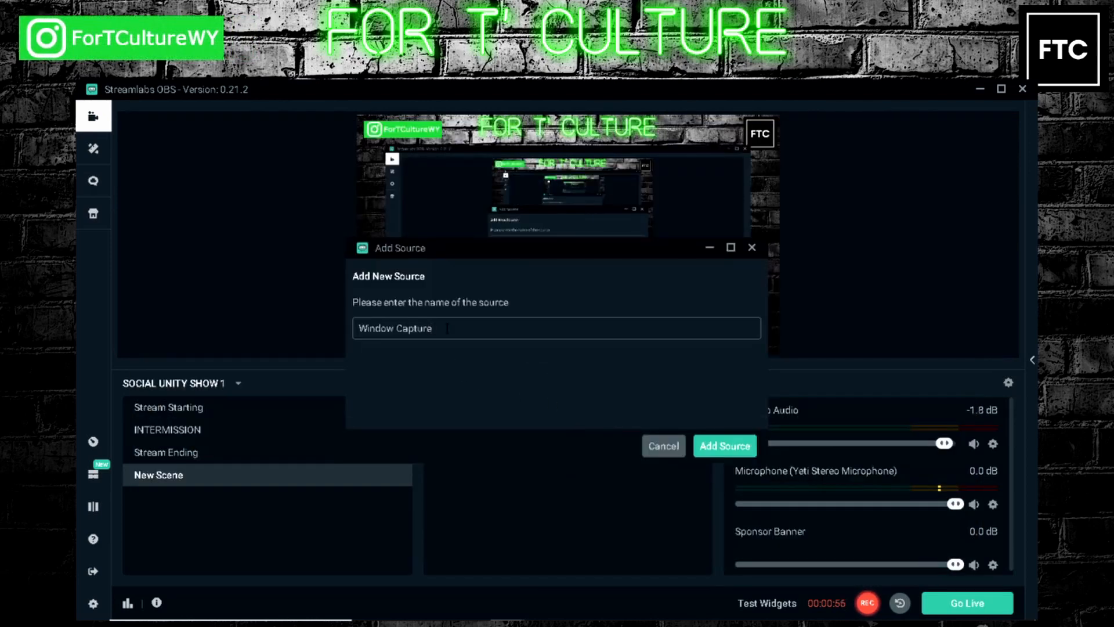
text(zoom)
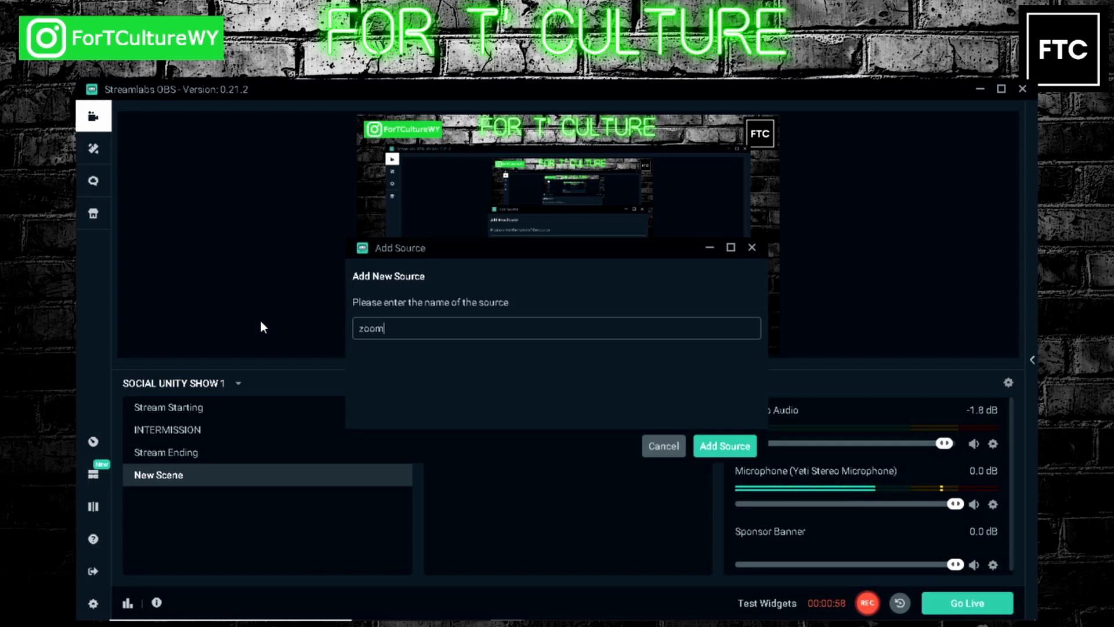
click(724, 446)
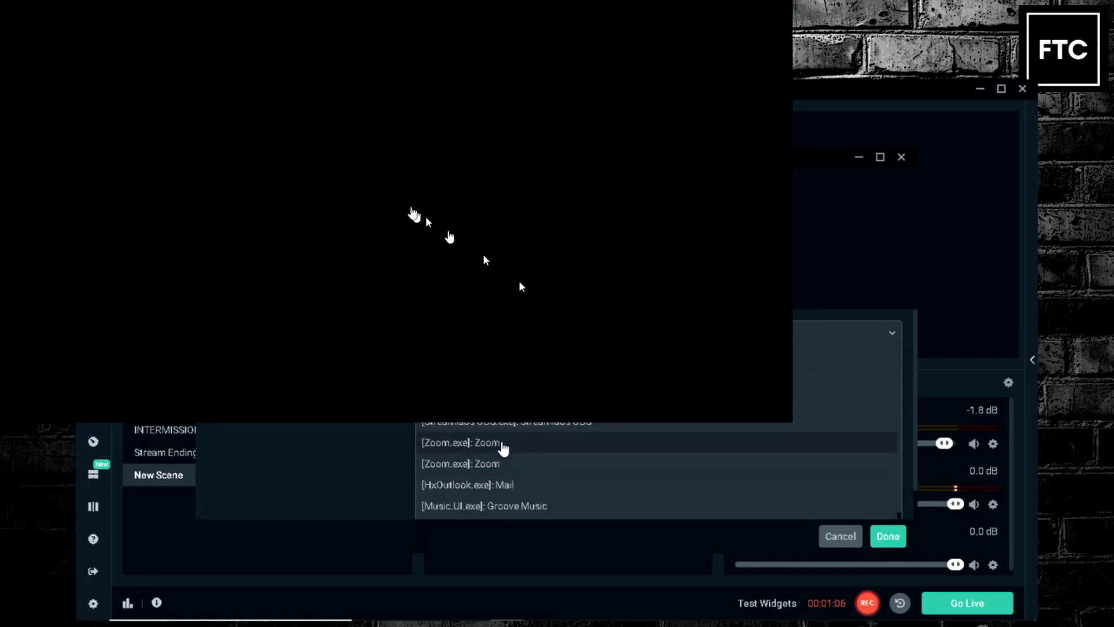
Point the zoom source at the [Zoom.exe]: Zoom window and confirm.
click(460, 442)
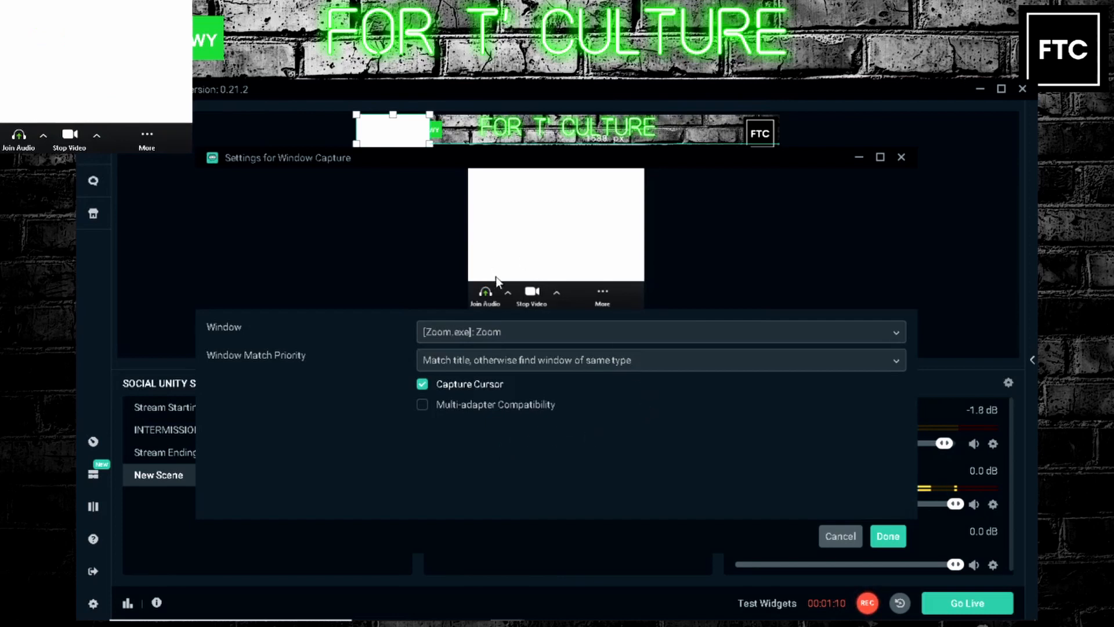
mouse_move(497, 310)
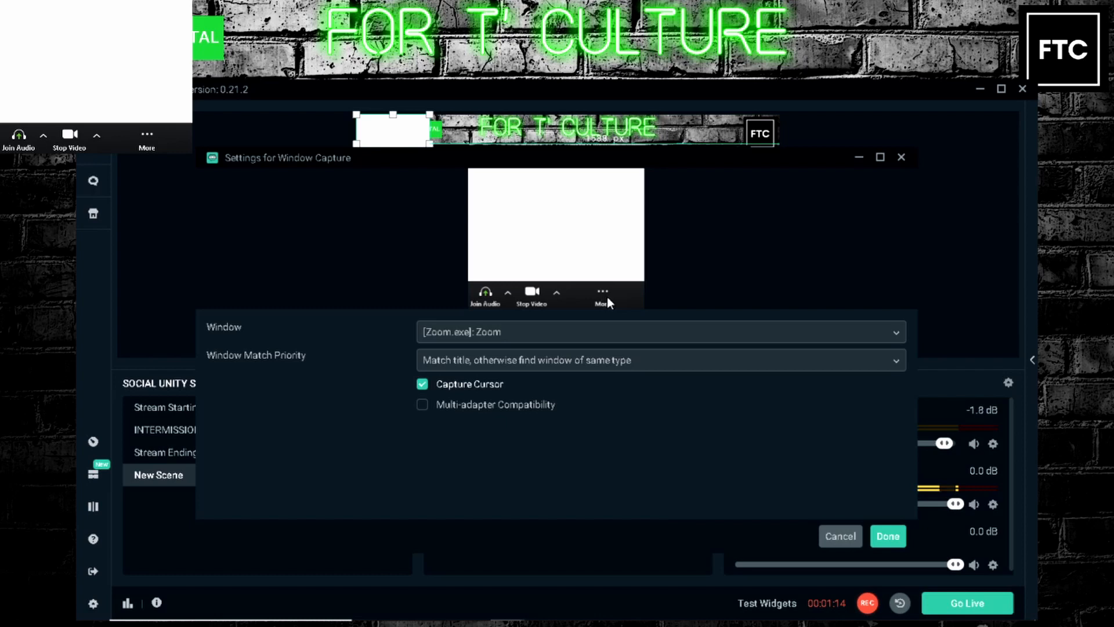
mouse_move(491, 317)
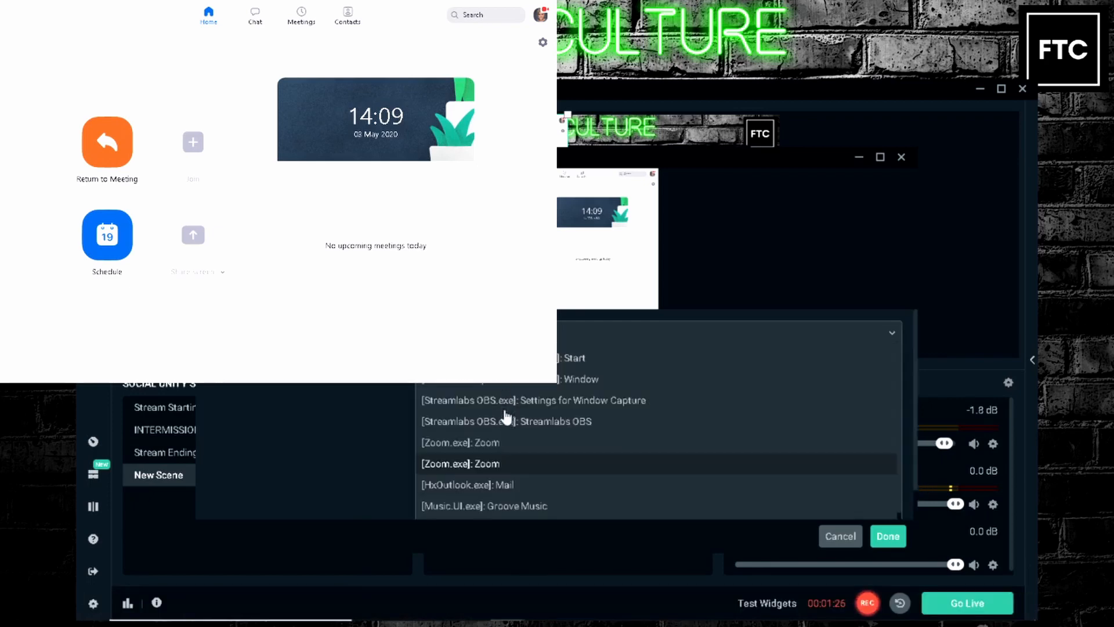
click(460, 463)
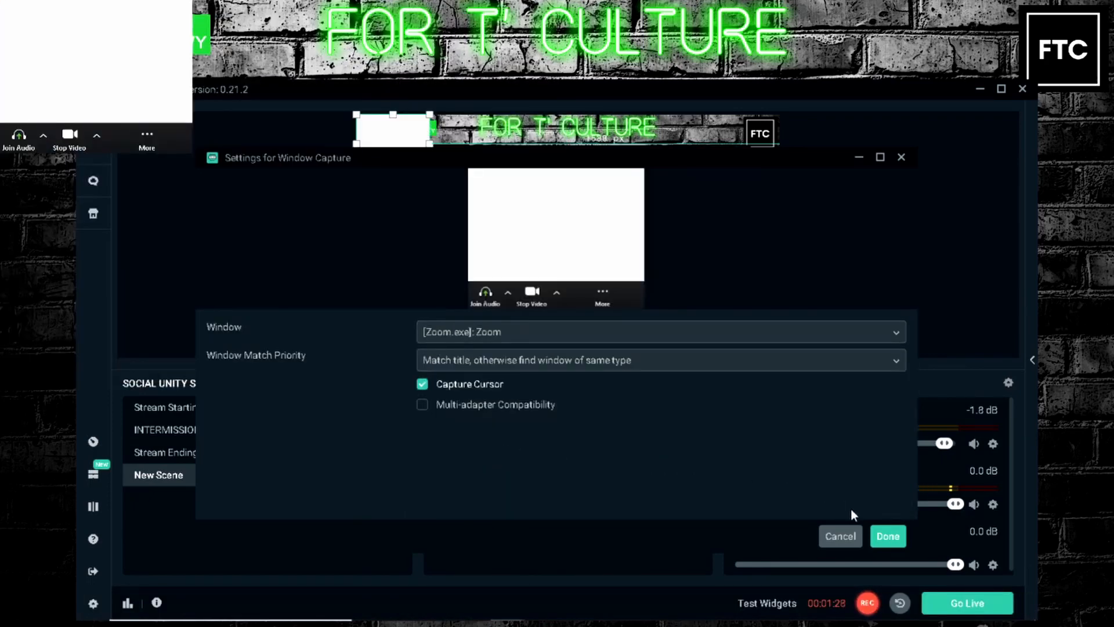
click(887, 535)
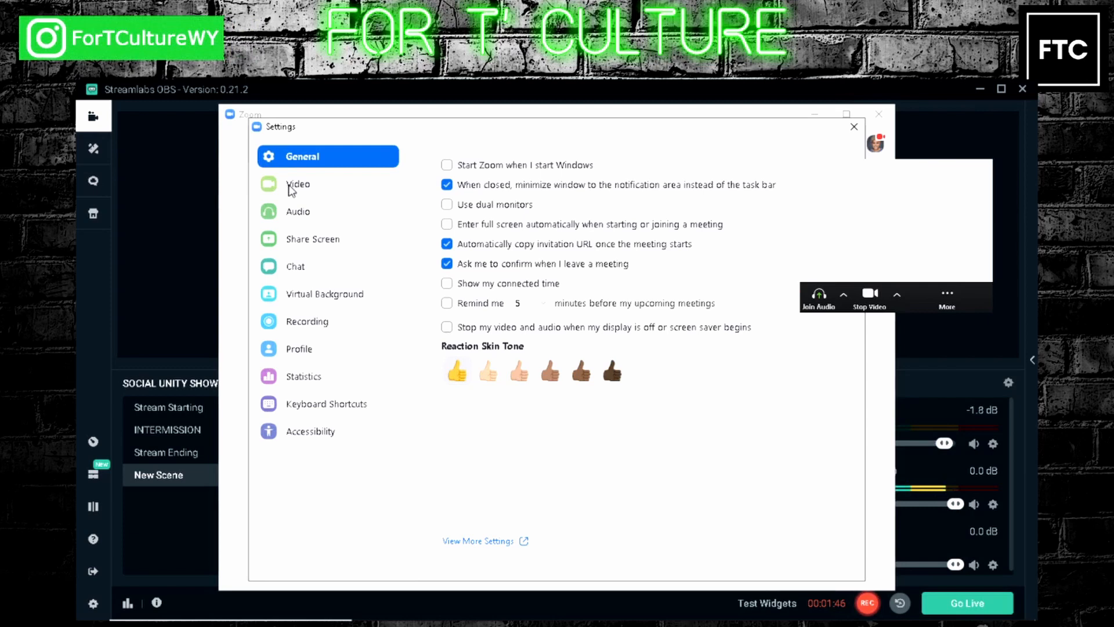
Show Zoom's Video settings with the Advanced options expanded.
click(298, 184)
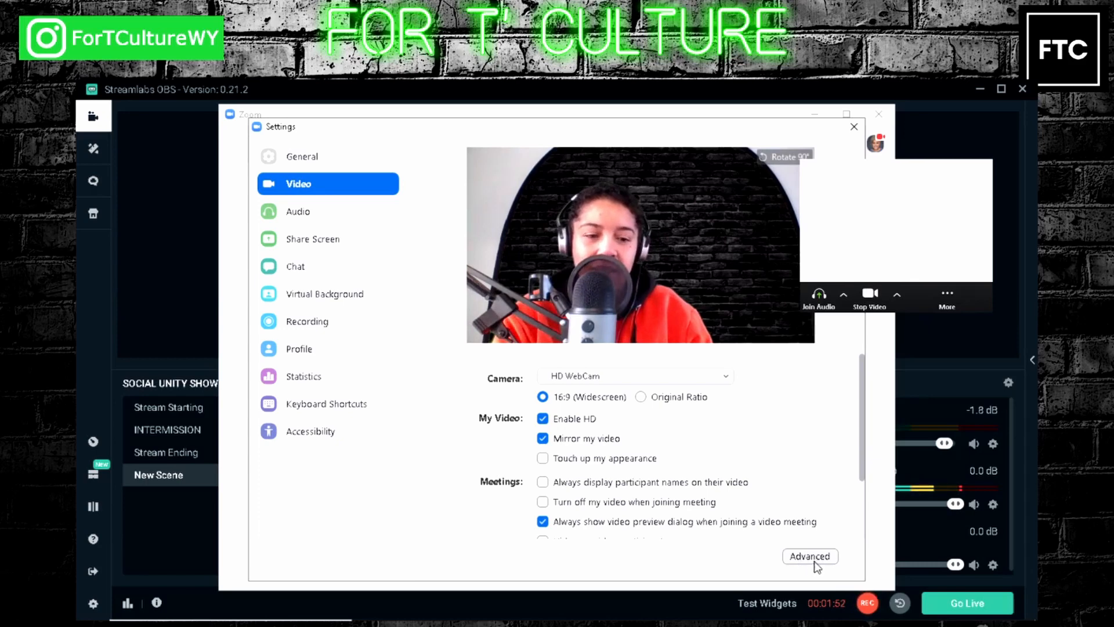
click(809, 556)
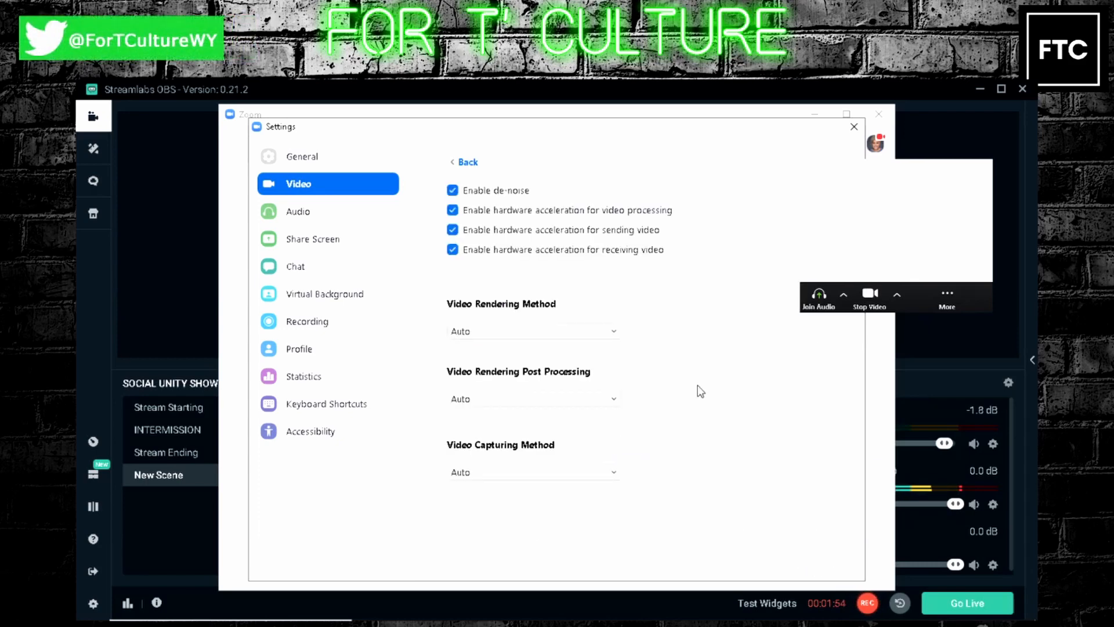
mouse_move(662, 375)
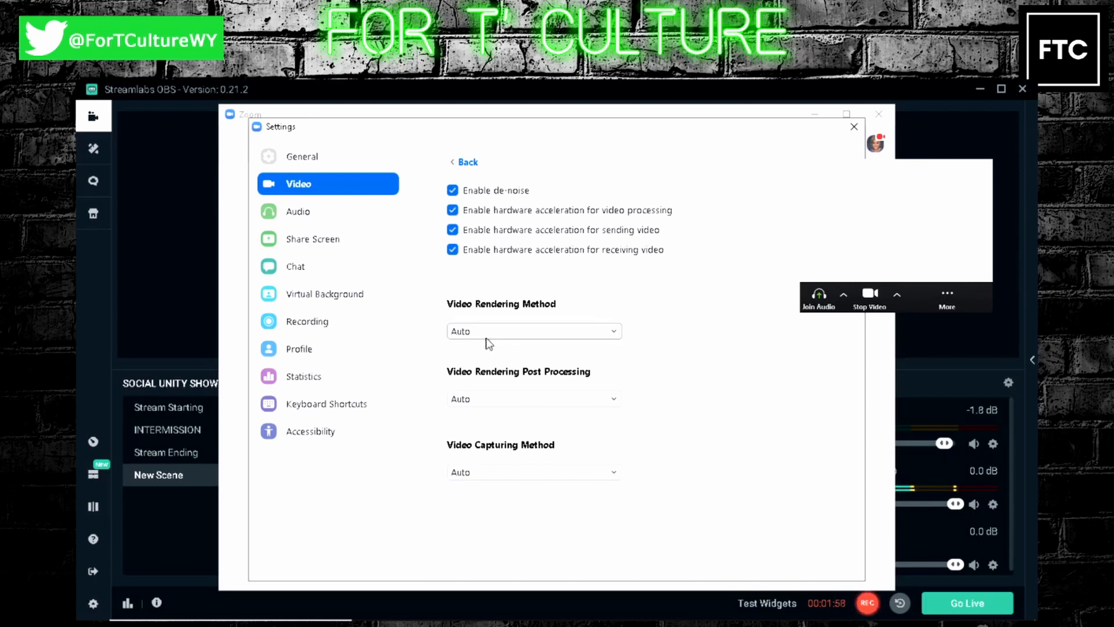
Choose Direct3D11 as Zoom's video rendering method.
click(533, 330)
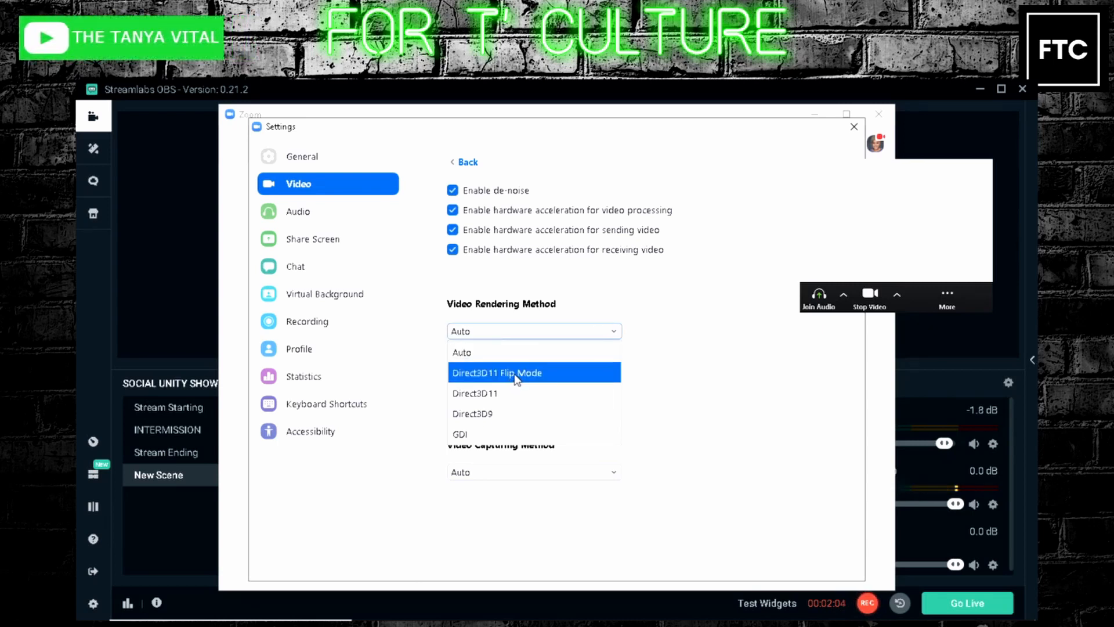
mouse_move(497, 393)
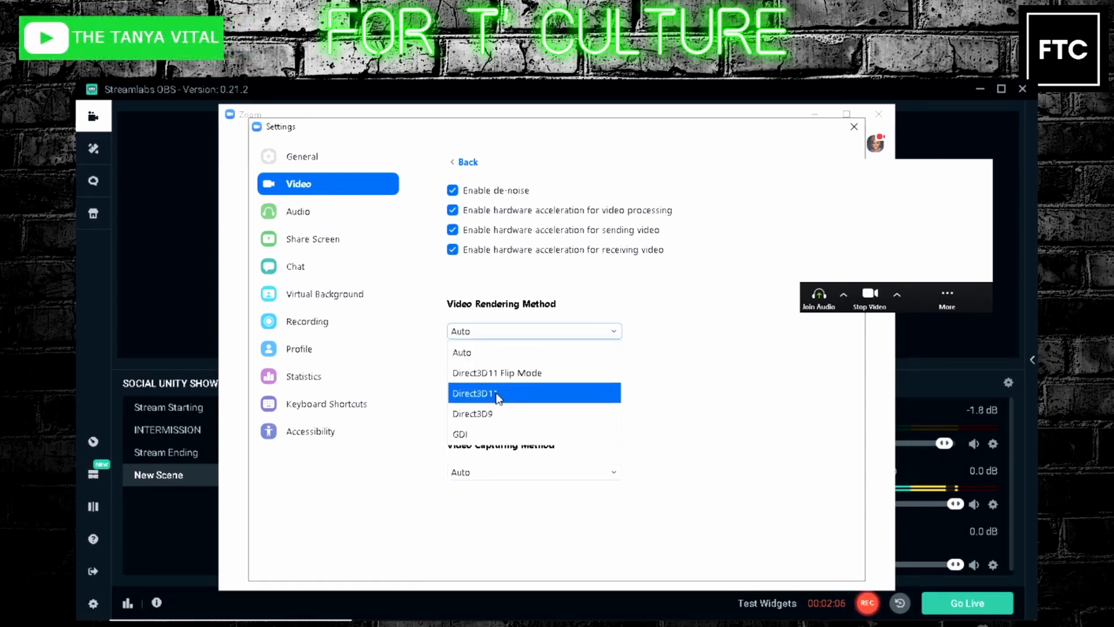
click(474, 393)
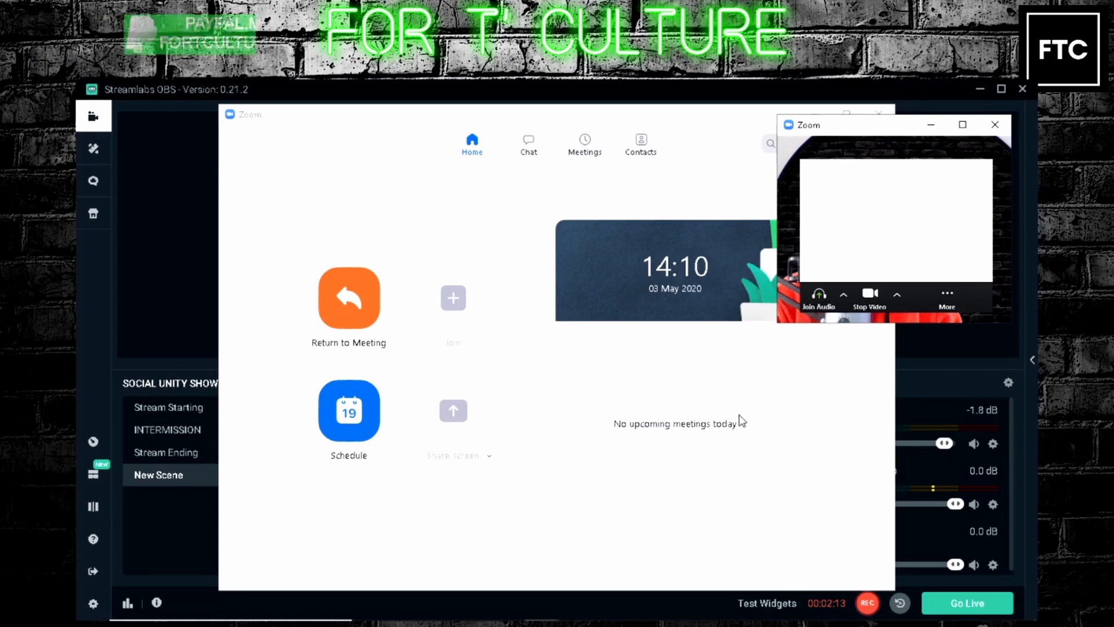
Close the blank-video meeting and restore the Zoom home window from the tray.
click(1022, 113)
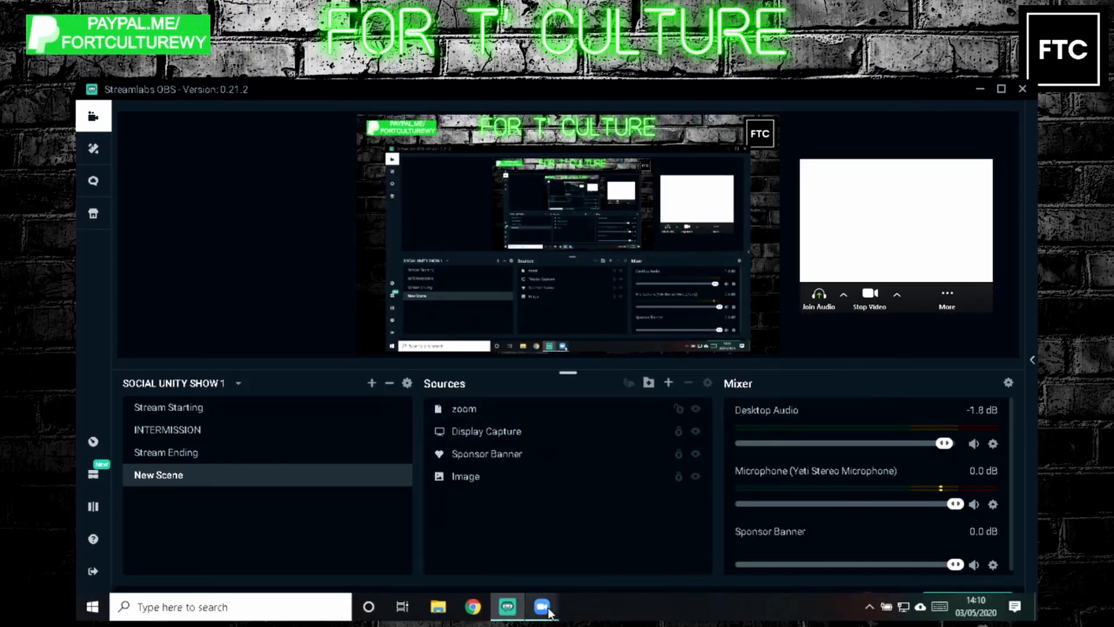
click(542, 606)
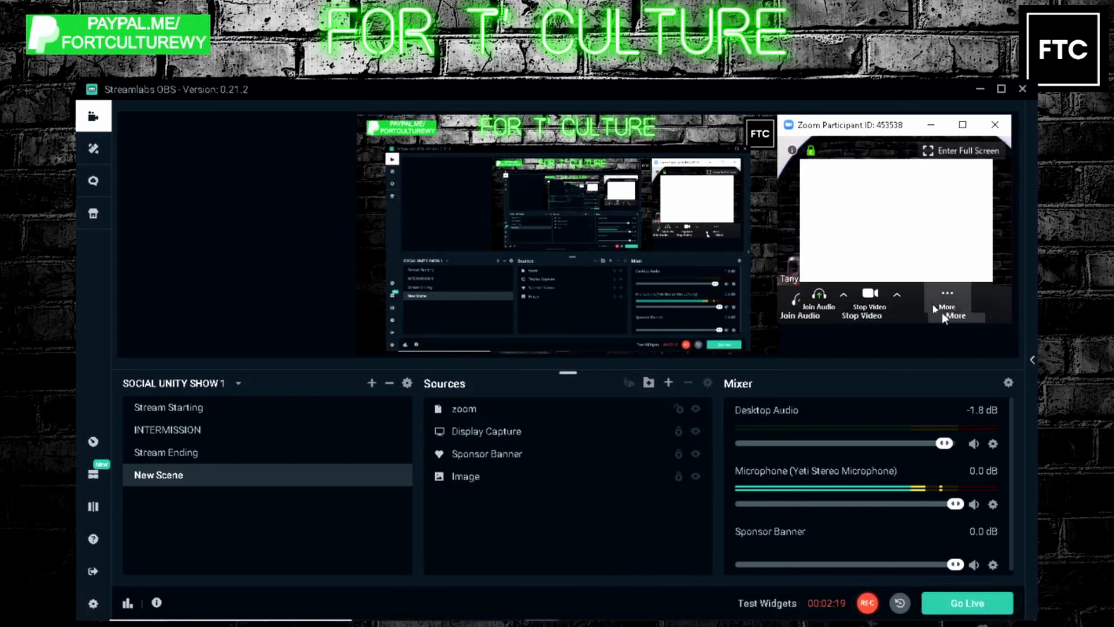
click(1000, 602)
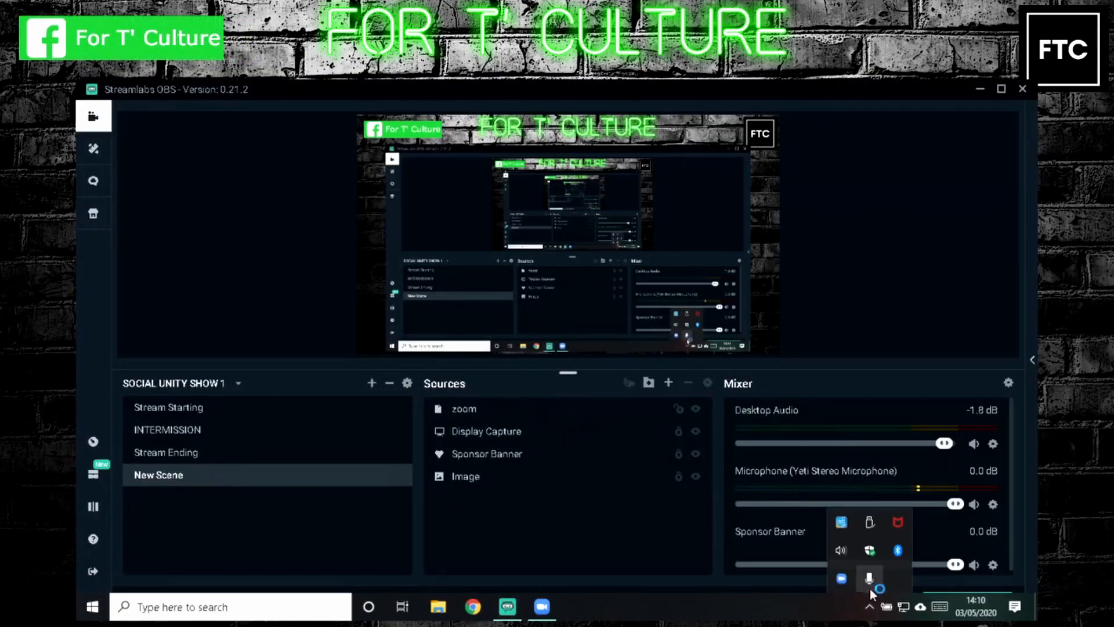
click(842, 577)
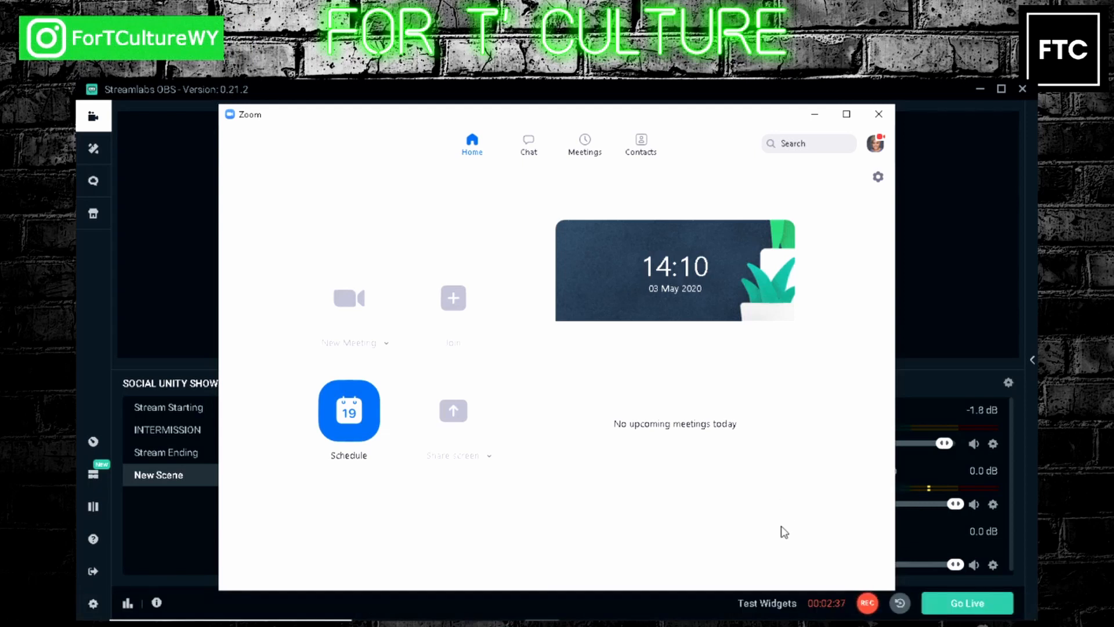
Start a fresh Zoom meeting and select the zoom source in the studio preview.
click(348, 298)
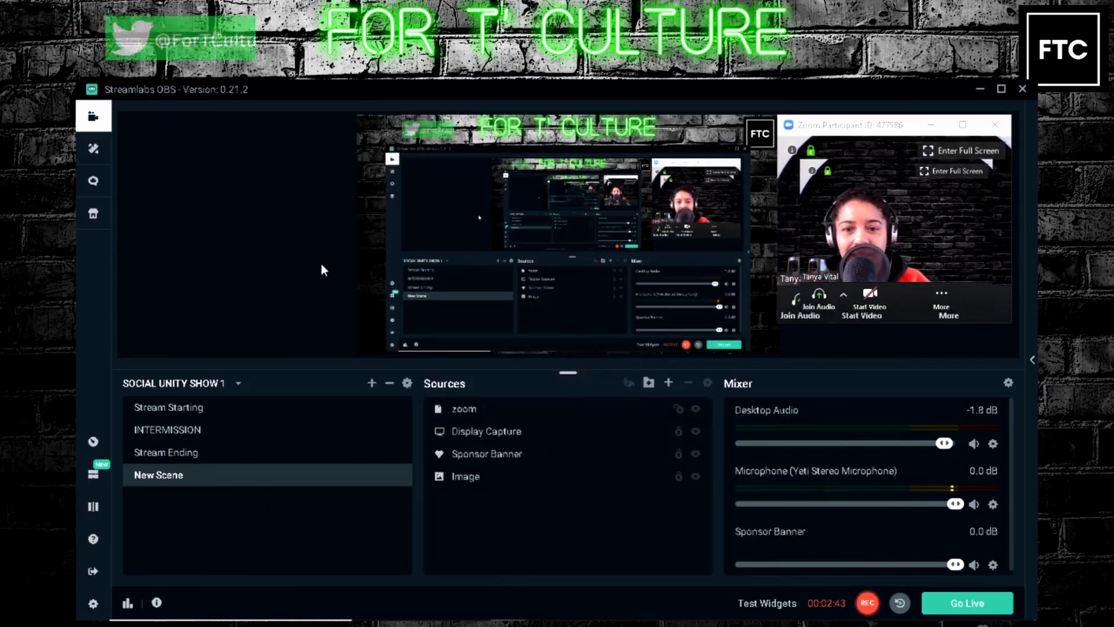
click(800, 302)
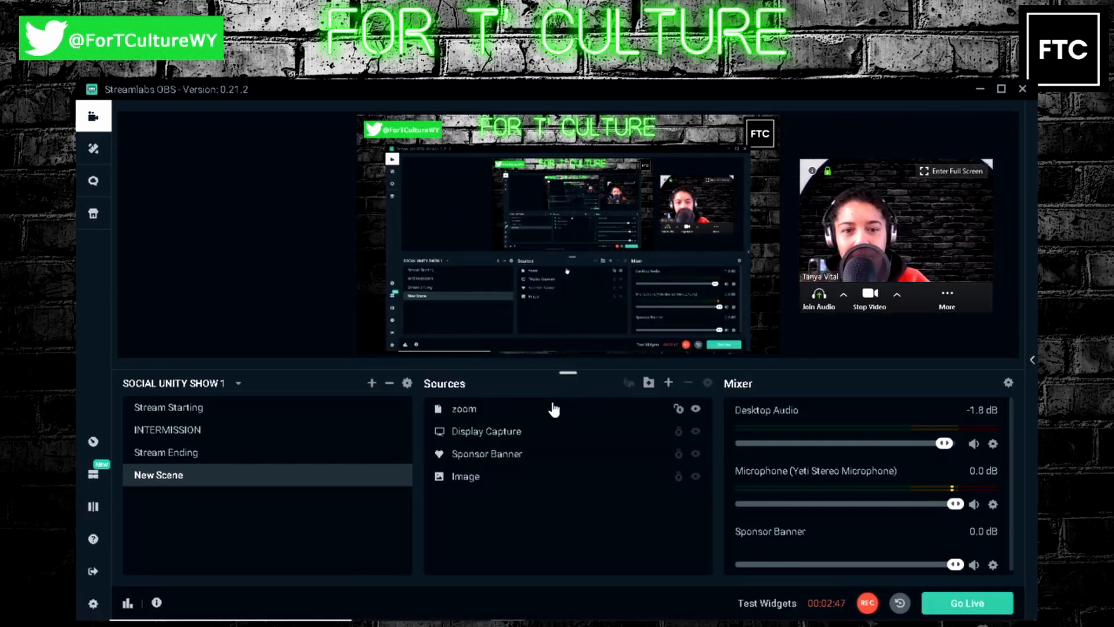
click(463, 409)
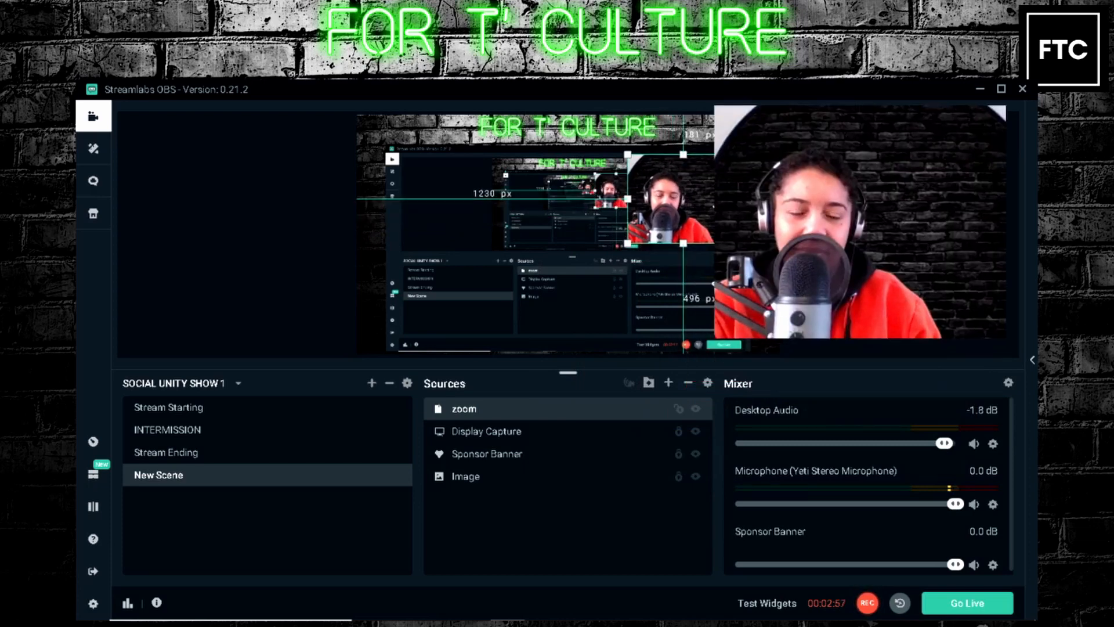
mouse_move(533, 278)
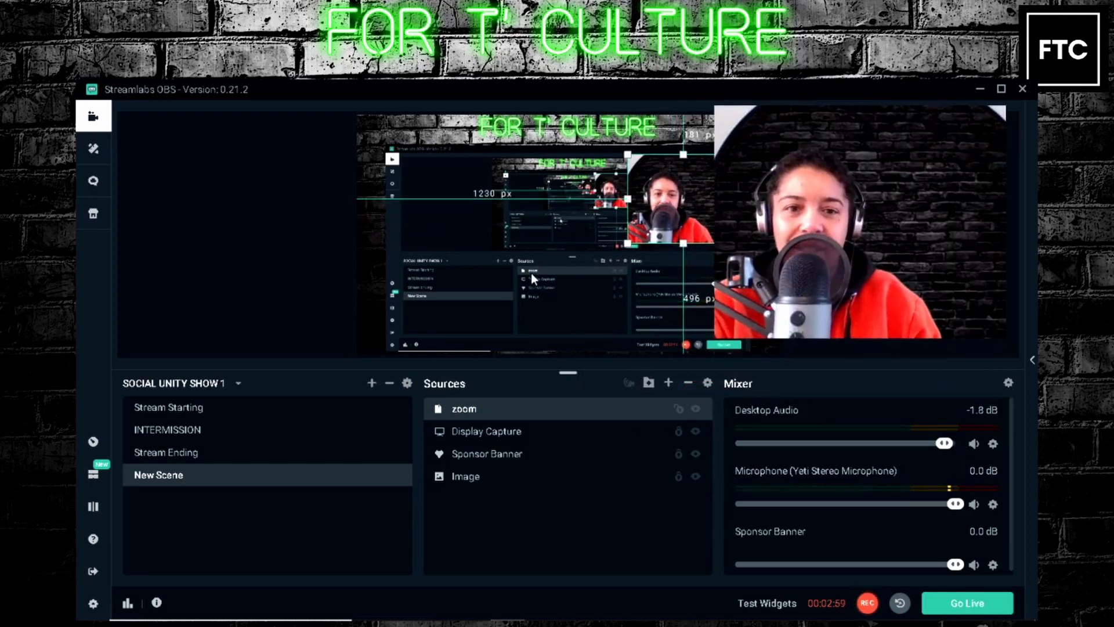